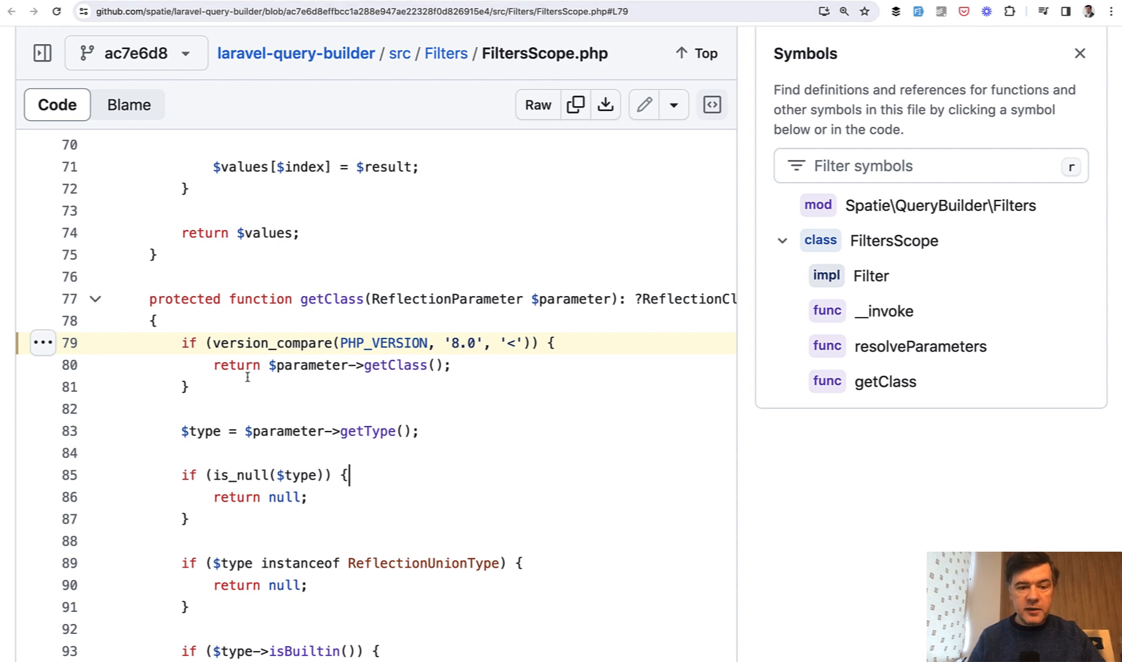
pyautogui.moveTo(363, 407)
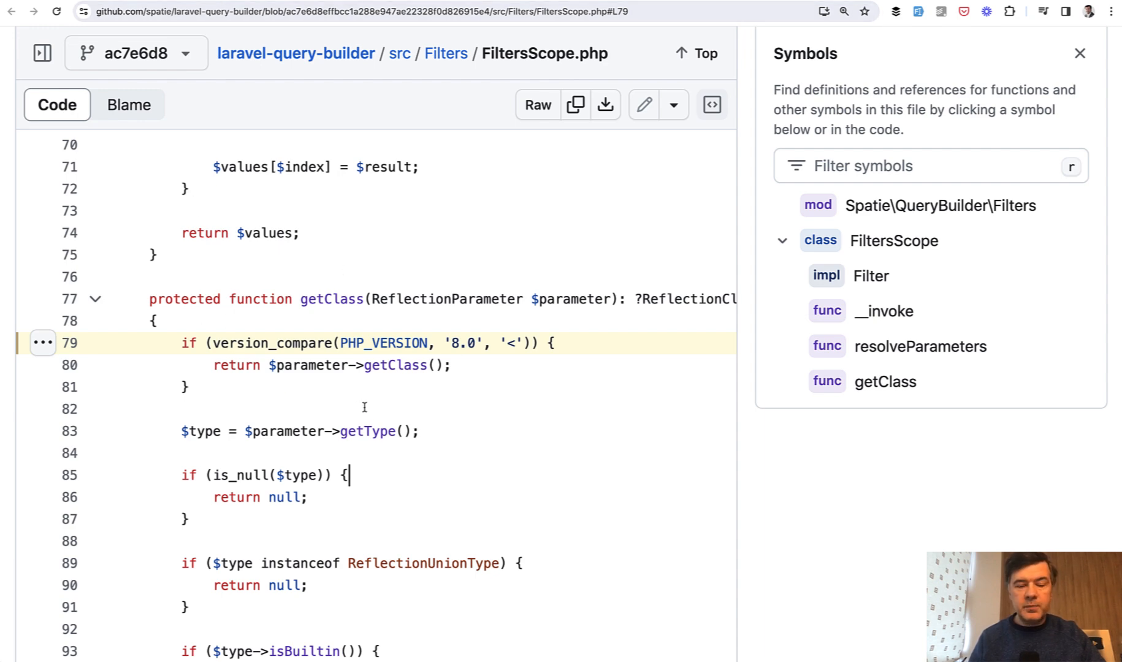
pyautogui.moveTo(340, 299)
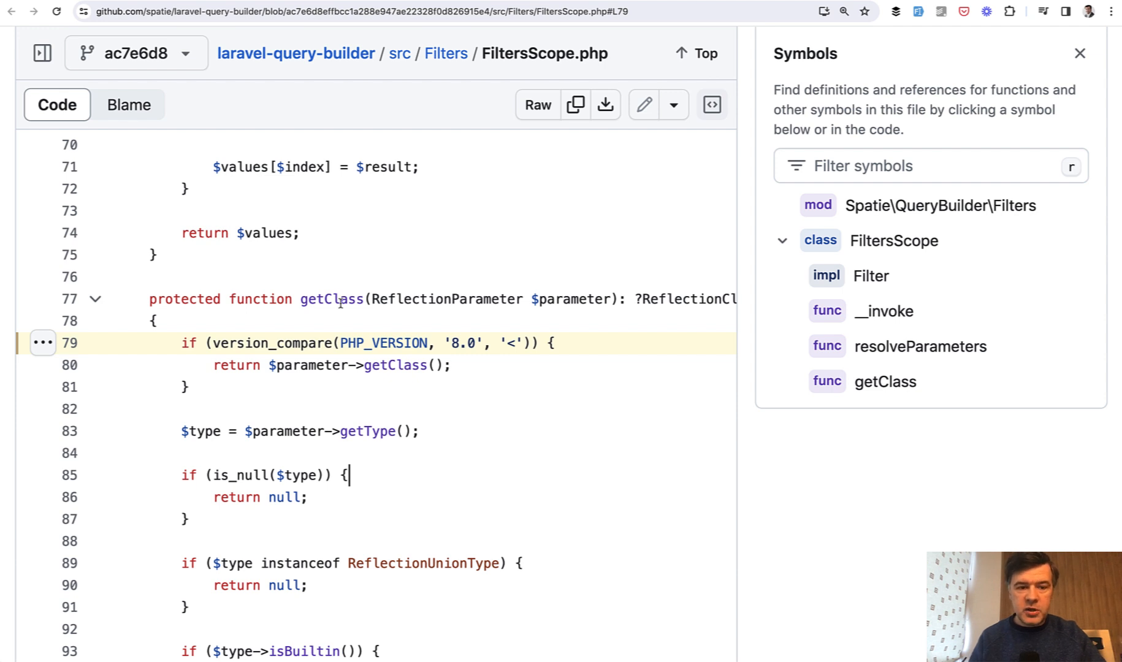
pyautogui.moveTo(425, 326)
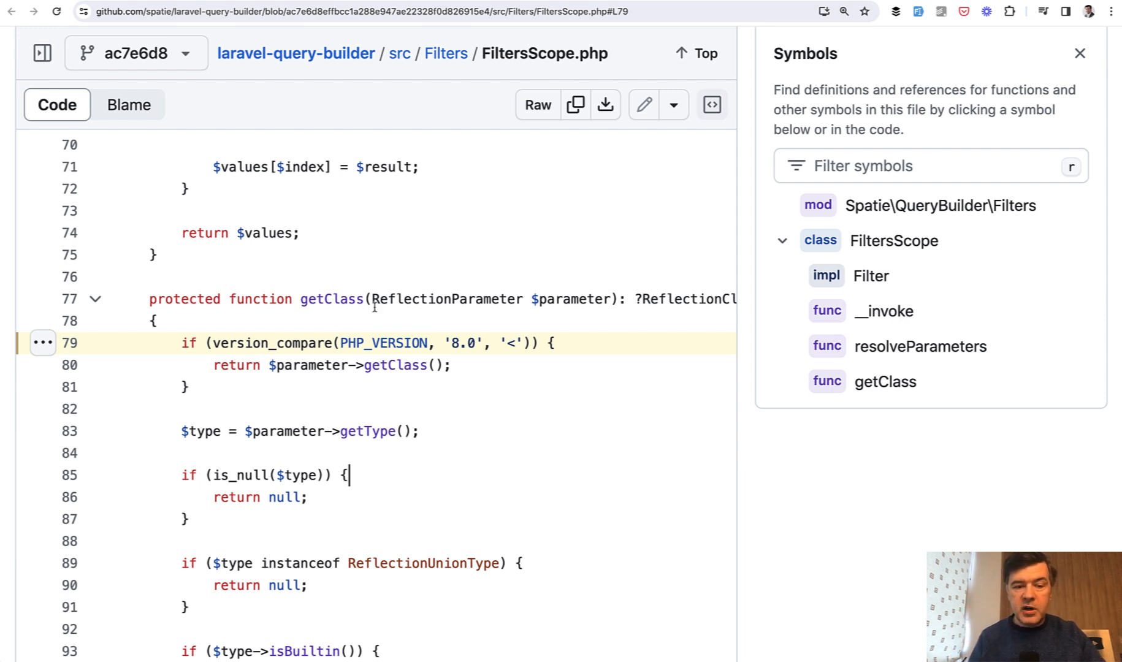
pyautogui.moveTo(350, 328)
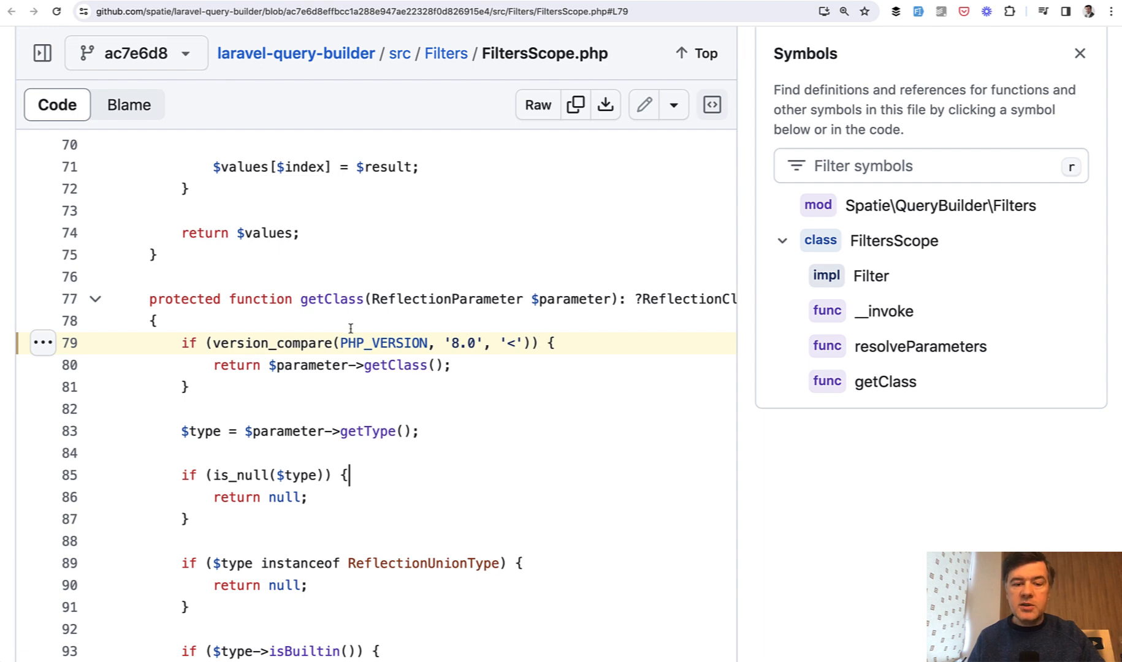
pyautogui.moveTo(511, 324)
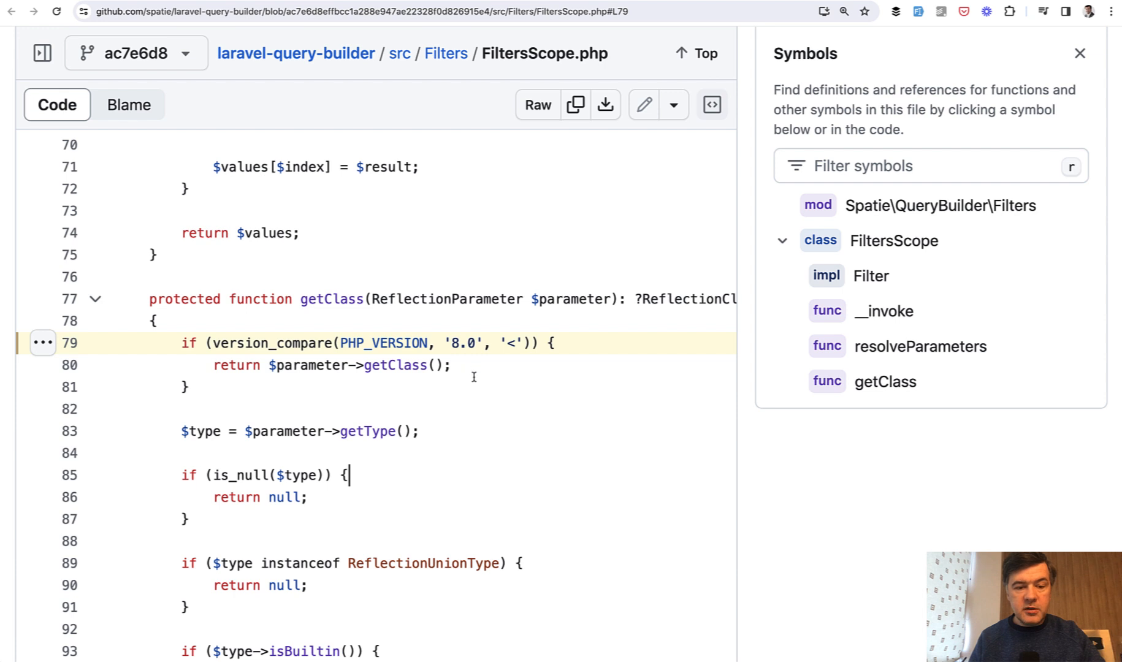
pyautogui.moveTo(578, 427)
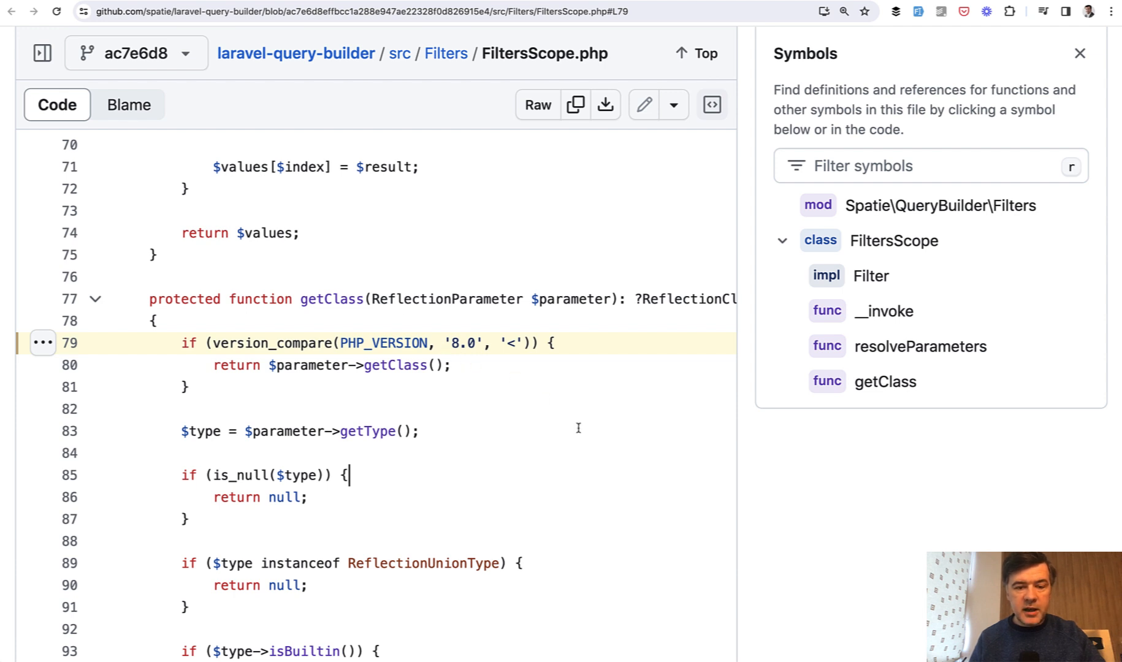
pyautogui.moveTo(474, 401)
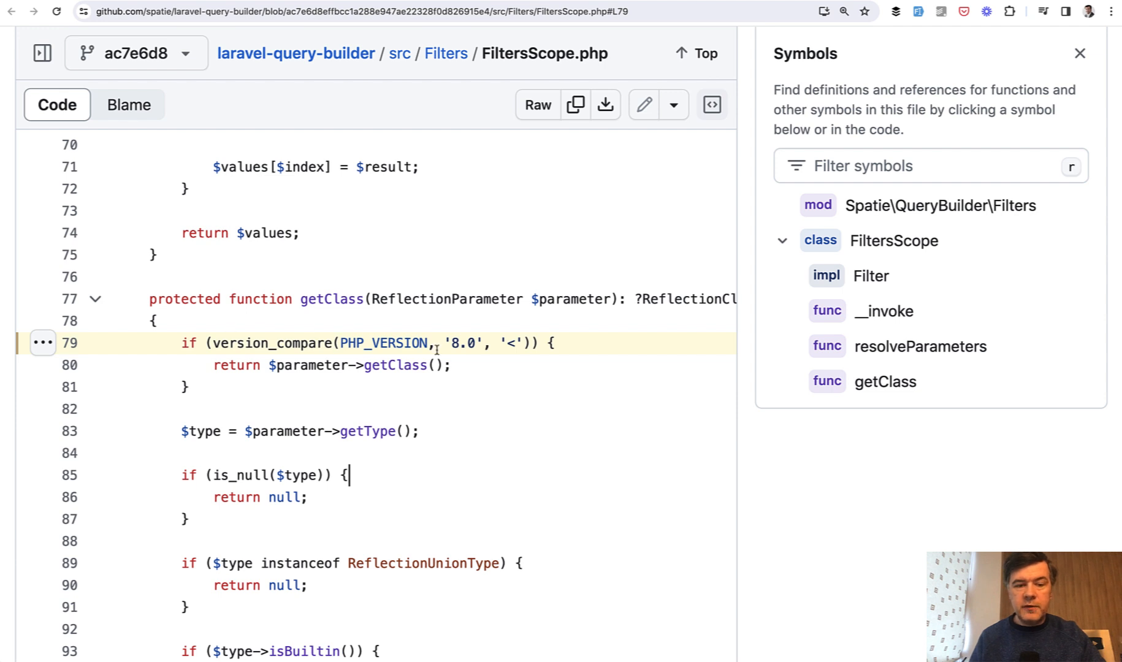
pyautogui.moveTo(436, 431)
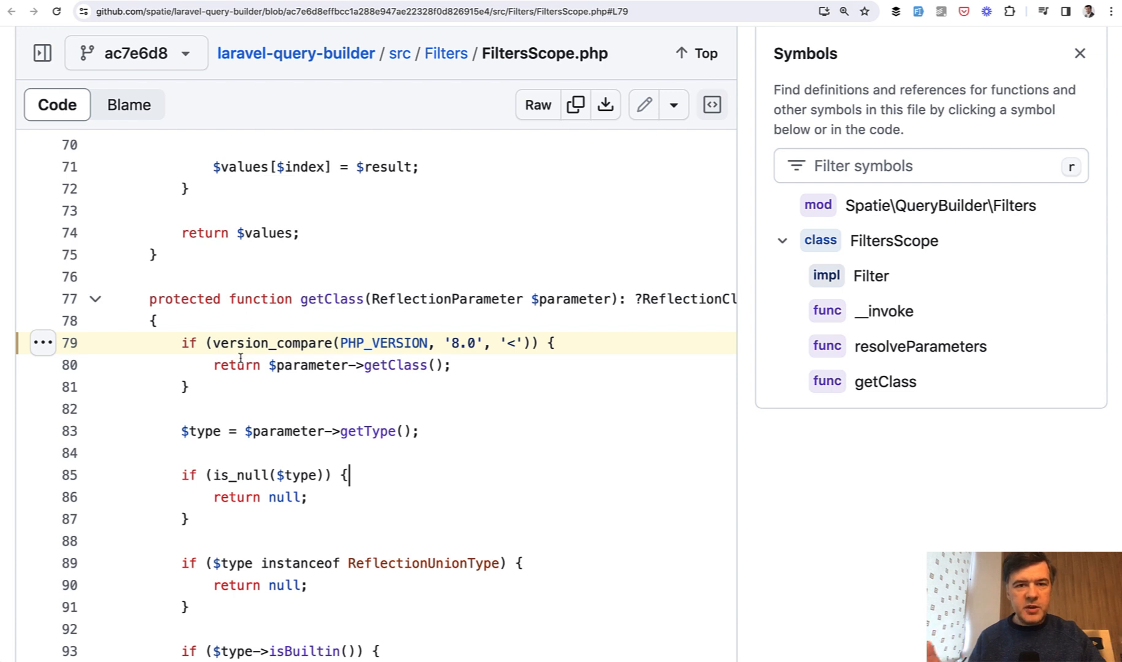
pyautogui.moveTo(355, 323)
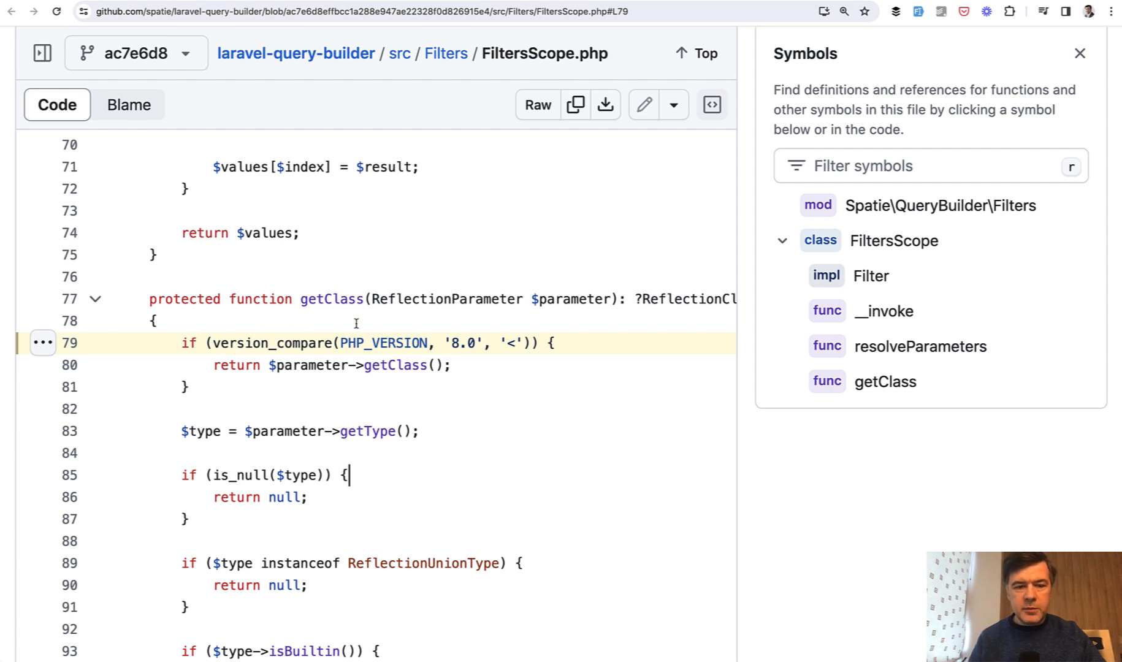
pyautogui.moveTo(343, 400)
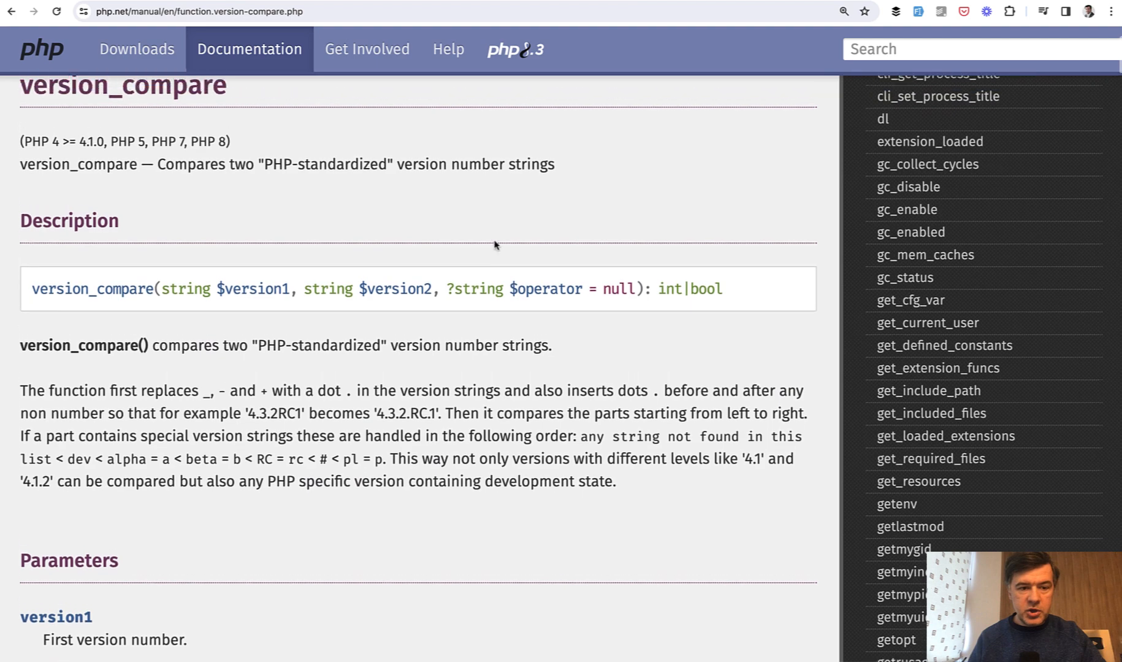
# Step: Scroll up to the version_compare Description and double-click in the signature text
pyautogui.scroll(3)
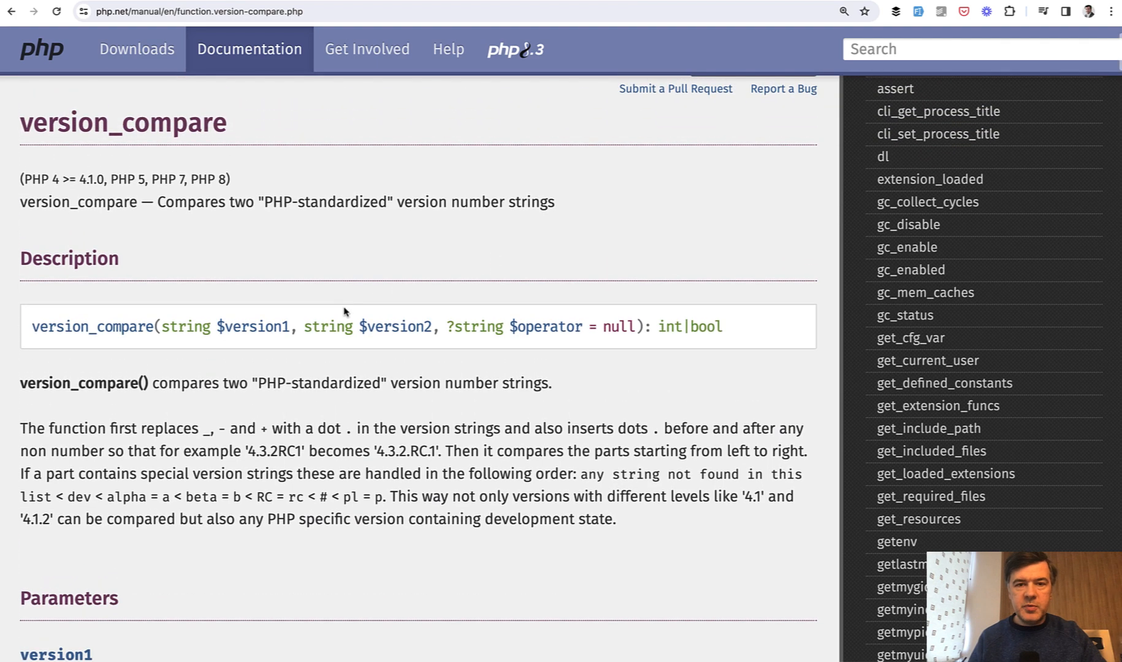
pyautogui.doubleClick(406, 201)
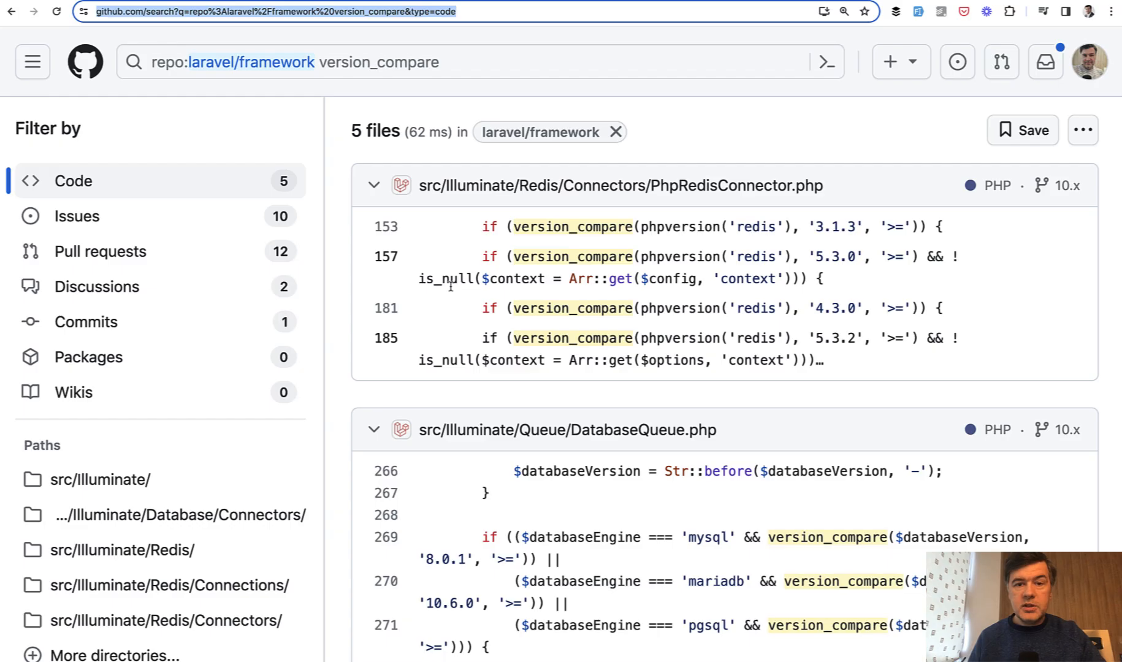
pyautogui.moveTo(585, 221)
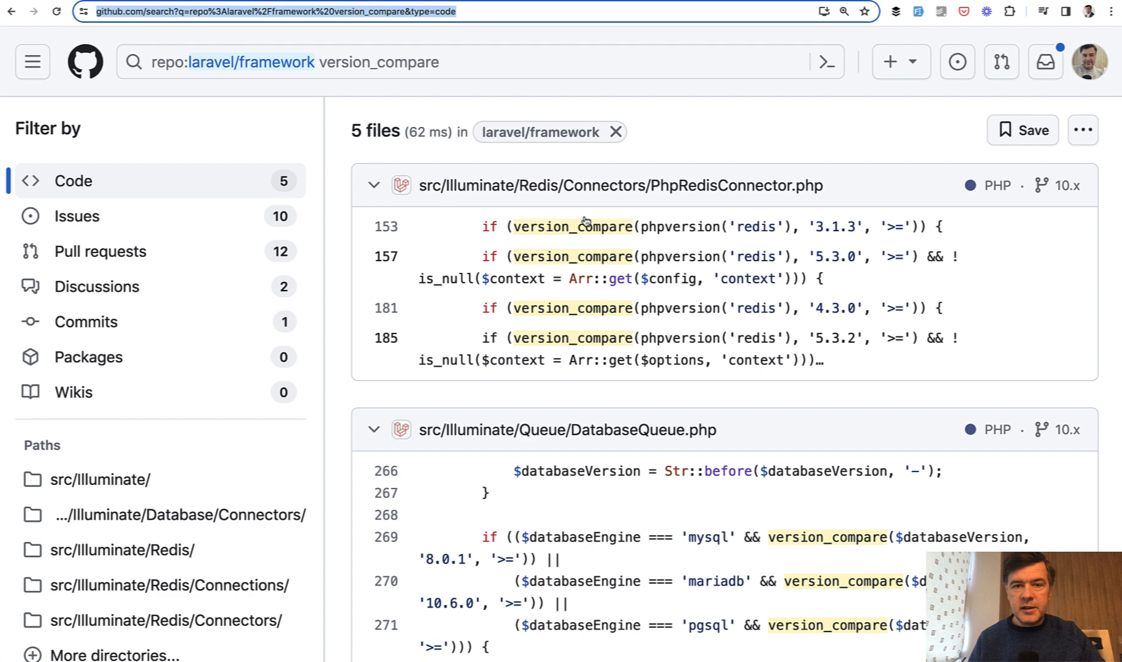
pyautogui.moveTo(731, 132)
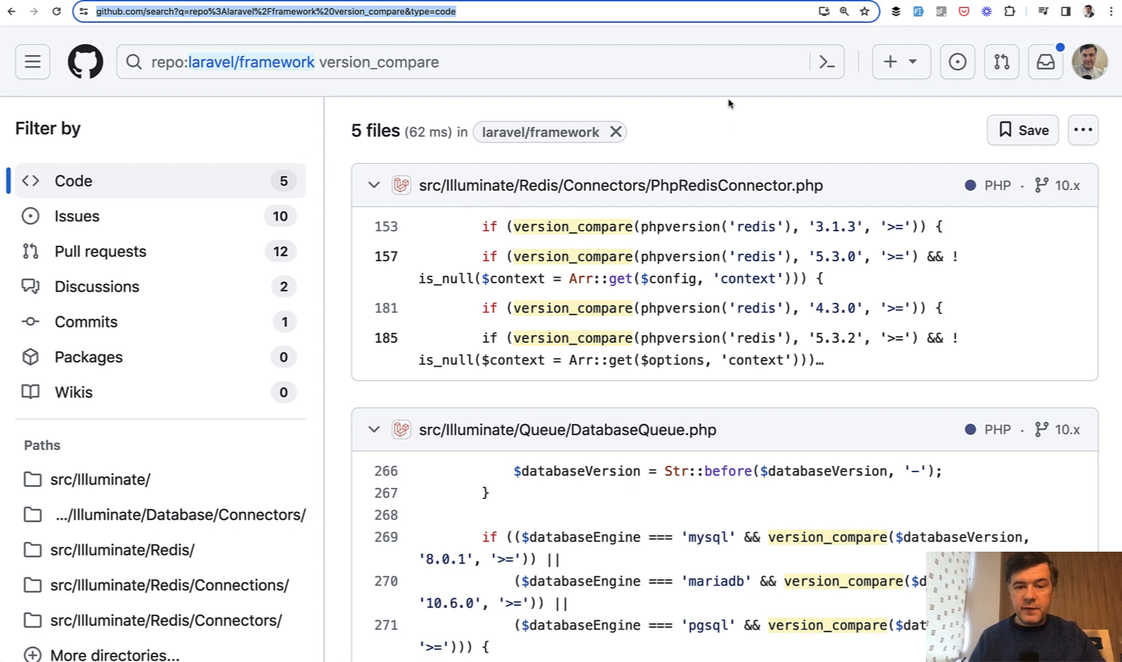
pyautogui.moveTo(667, 302)
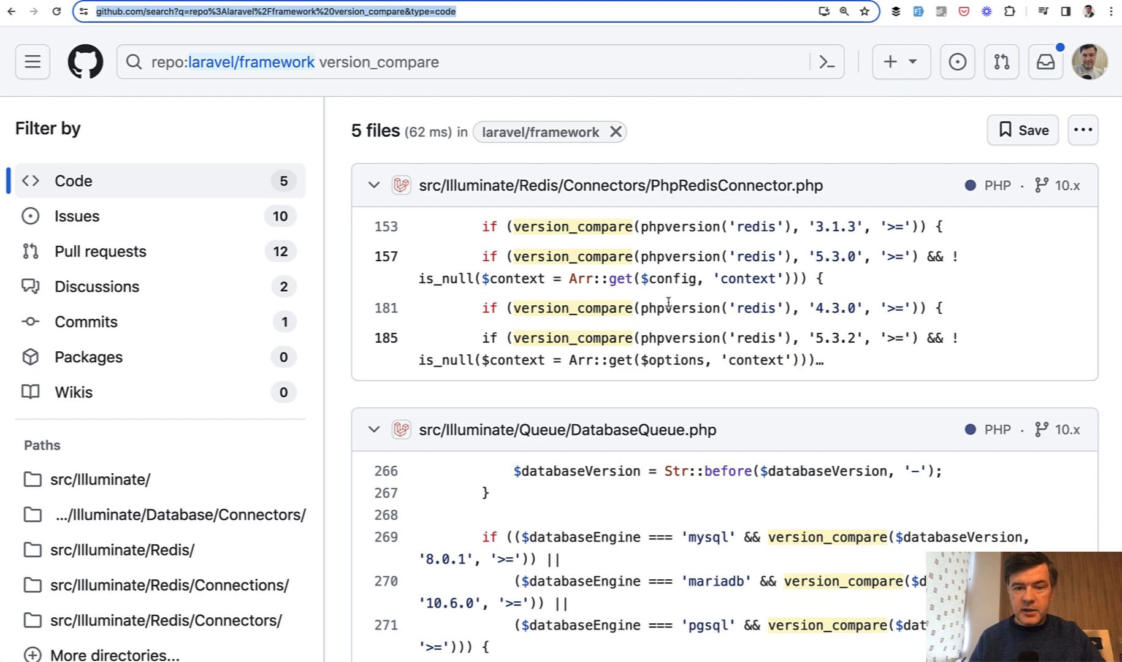
pyautogui.moveTo(712, 242)
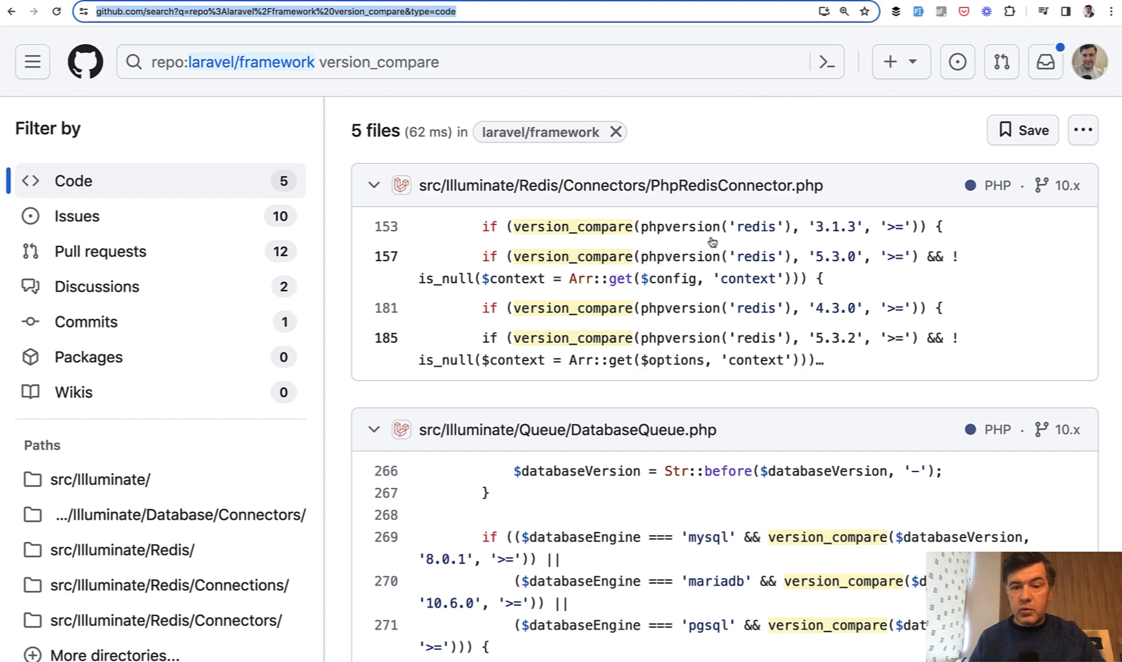
pyautogui.moveTo(659, 219)
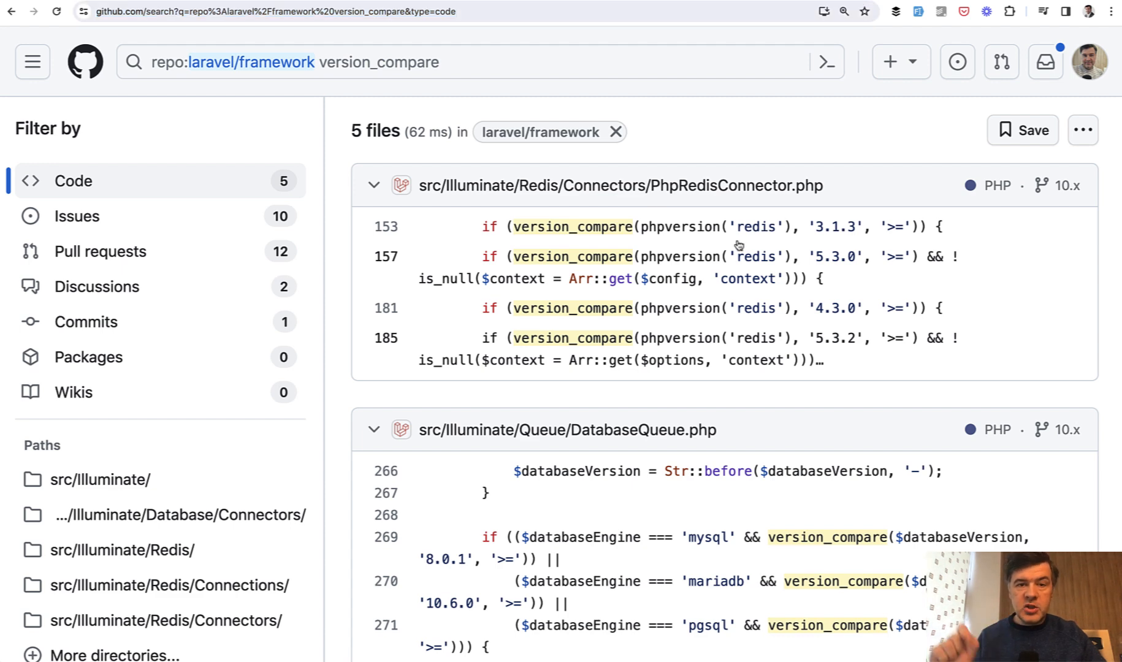
pyautogui.moveTo(641, 225)
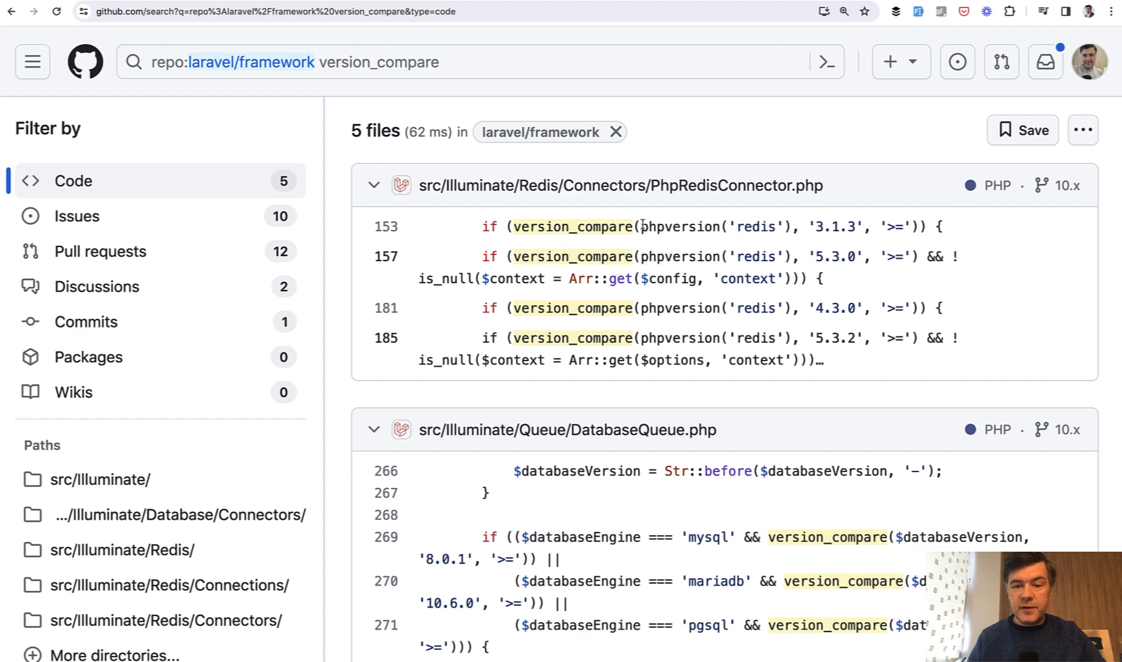
pyautogui.moveTo(793, 210)
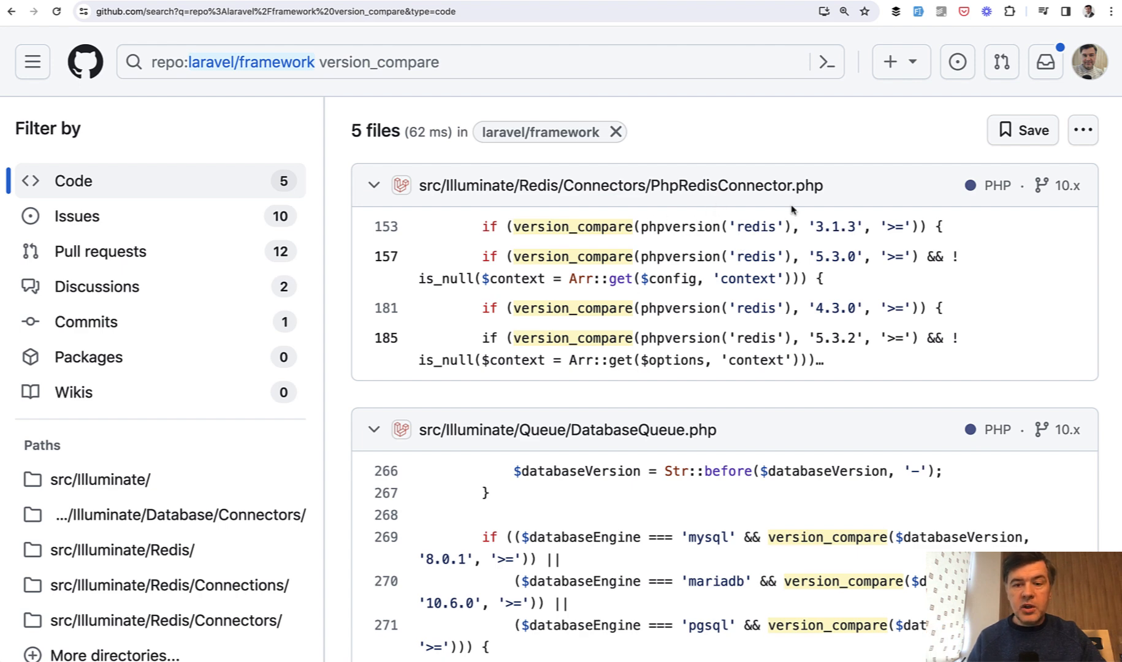
pyautogui.moveTo(709, 292)
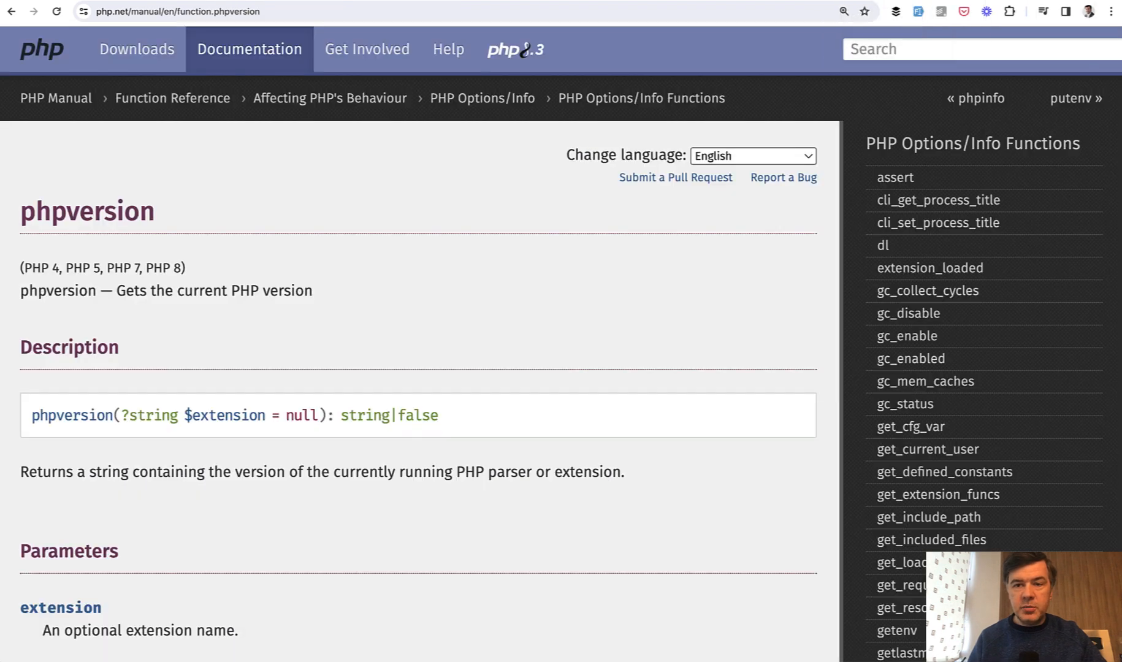
# Step: Scroll down the phpversion manual page to read its documentation
pyautogui.scroll(-3)
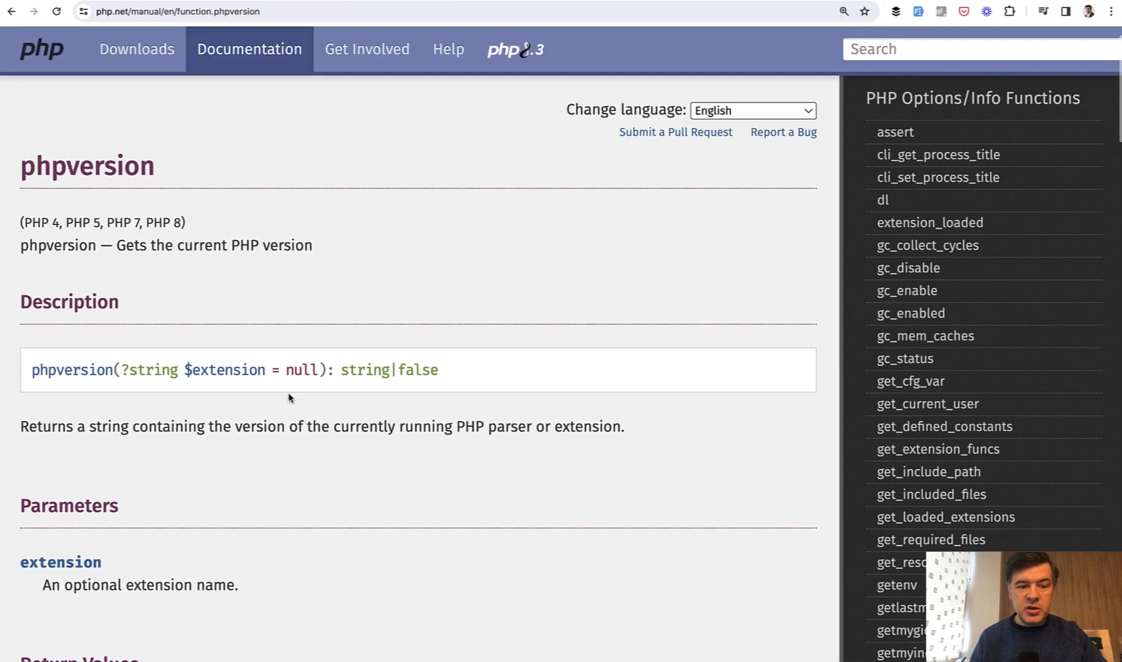
pyautogui.moveTo(187, 433)
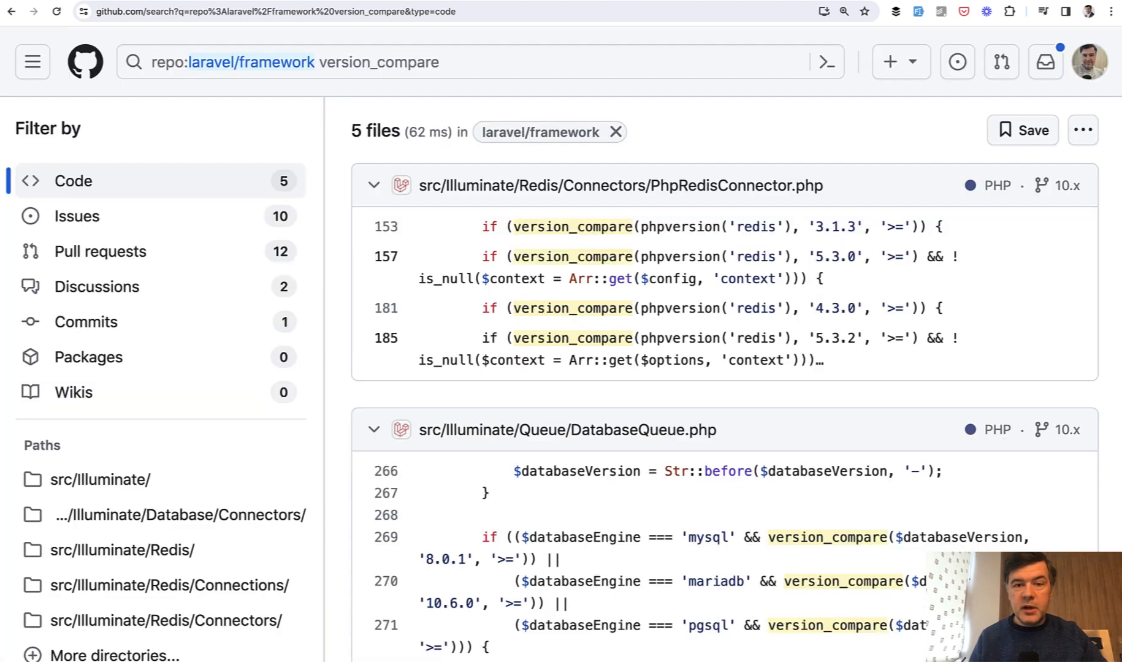
pyautogui.moveTo(741, 287)
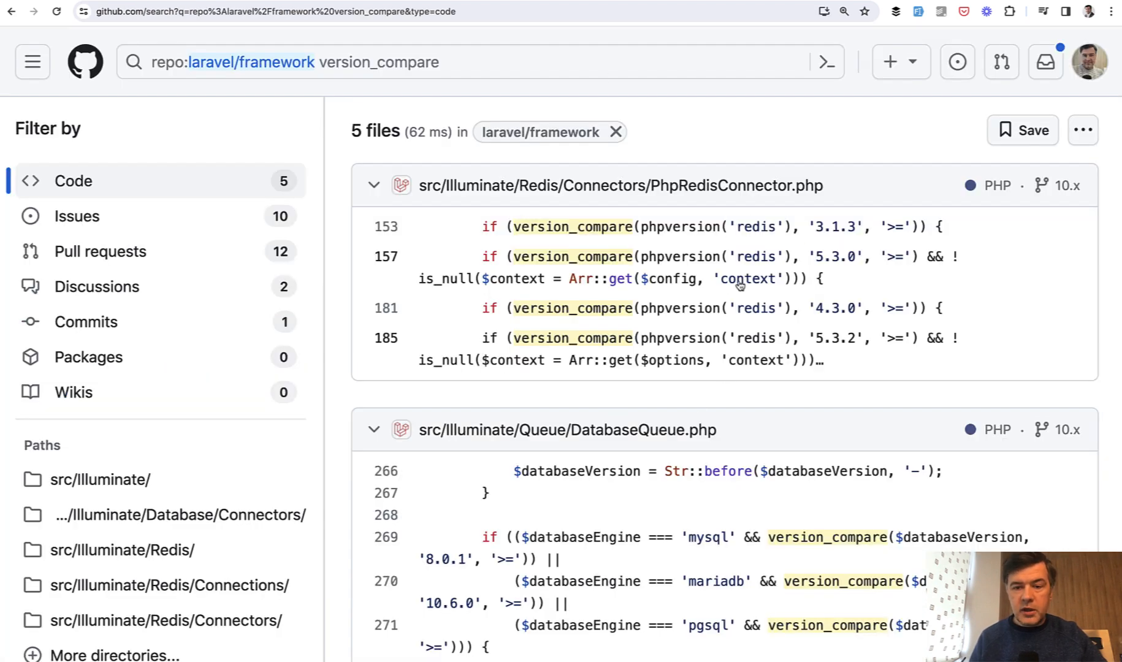
pyautogui.moveTo(721, 304)
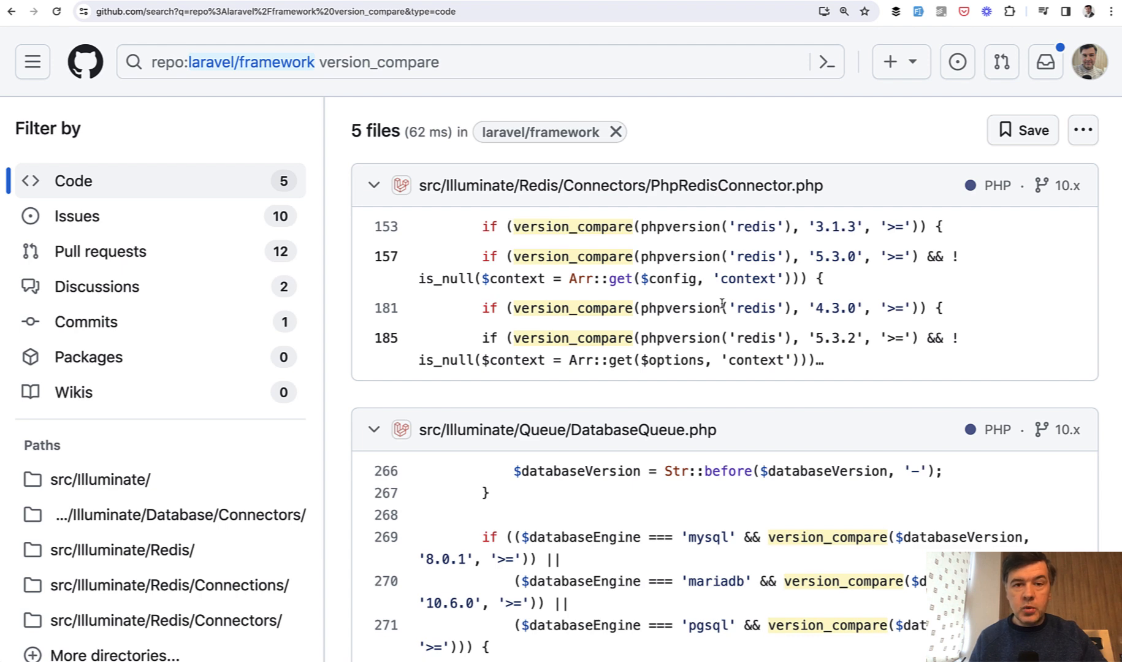
# Step: Scroll through the five version_compare matches in laravel/framework
pyautogui.scroll(-3)
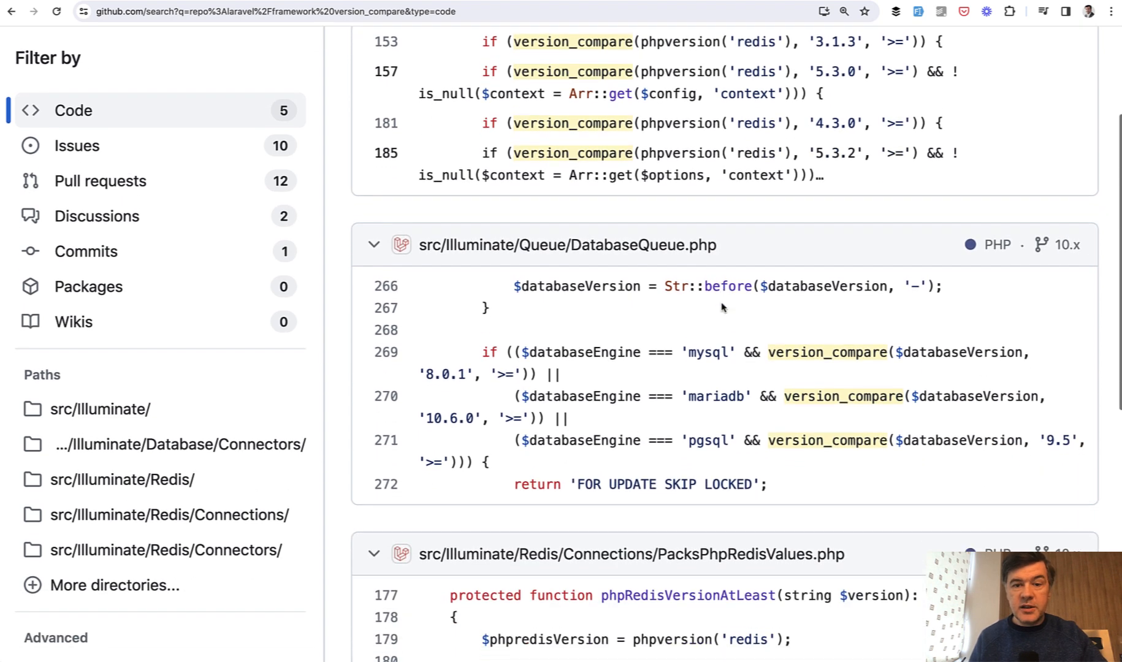
pyautogui.scroll(-3)
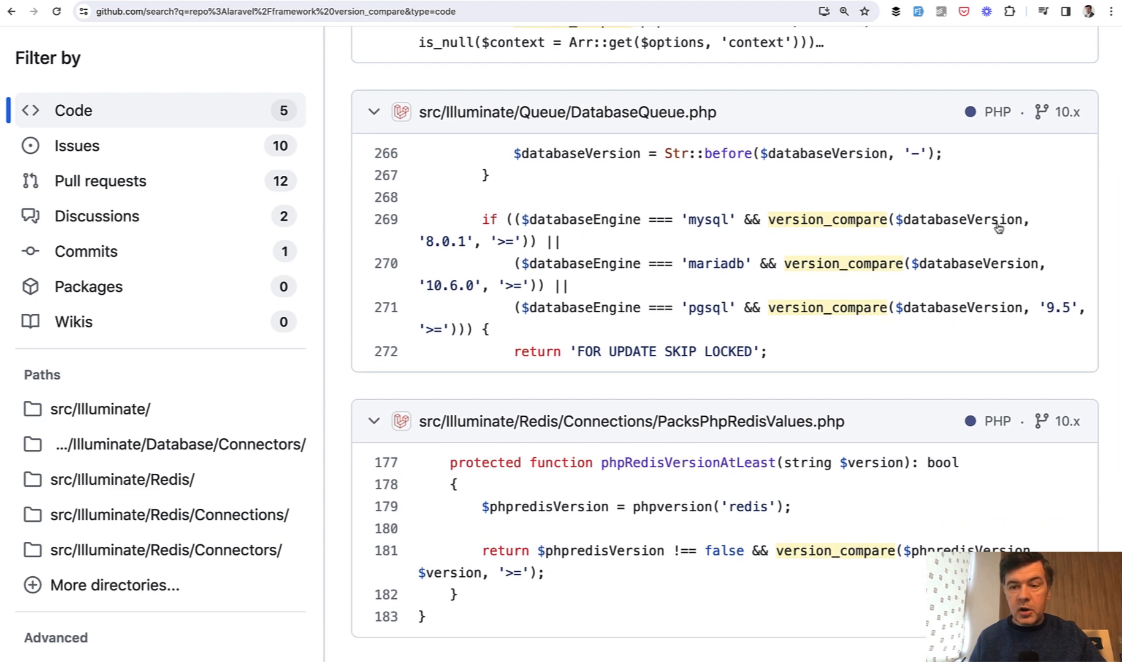
pyautogui.moveTo(821, 234)
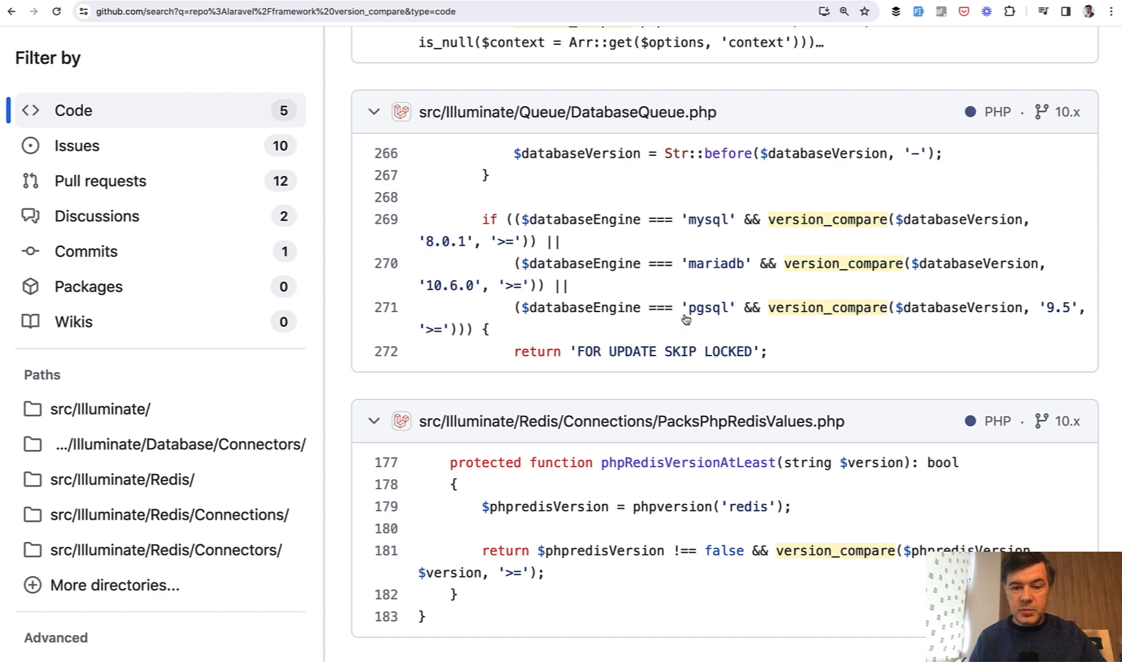
# Step: Open DatabaseQueue.php at line 269 and examine the getLockForPopping version checks
pyautogui.click(568, 112)
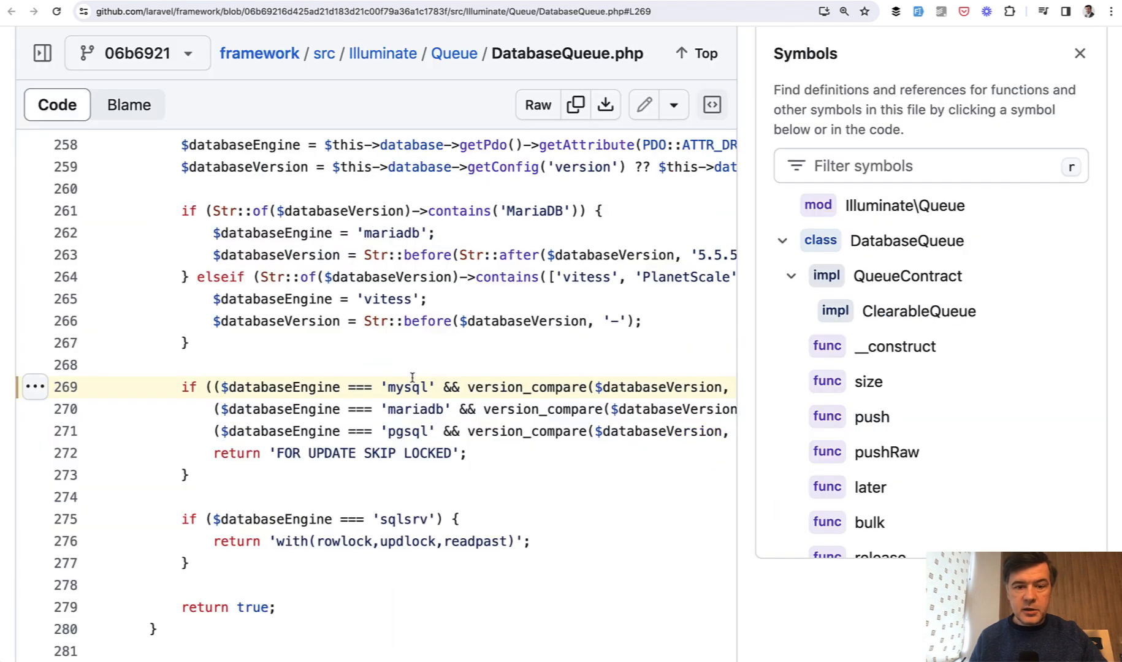
pyautogui.scroll(-3)
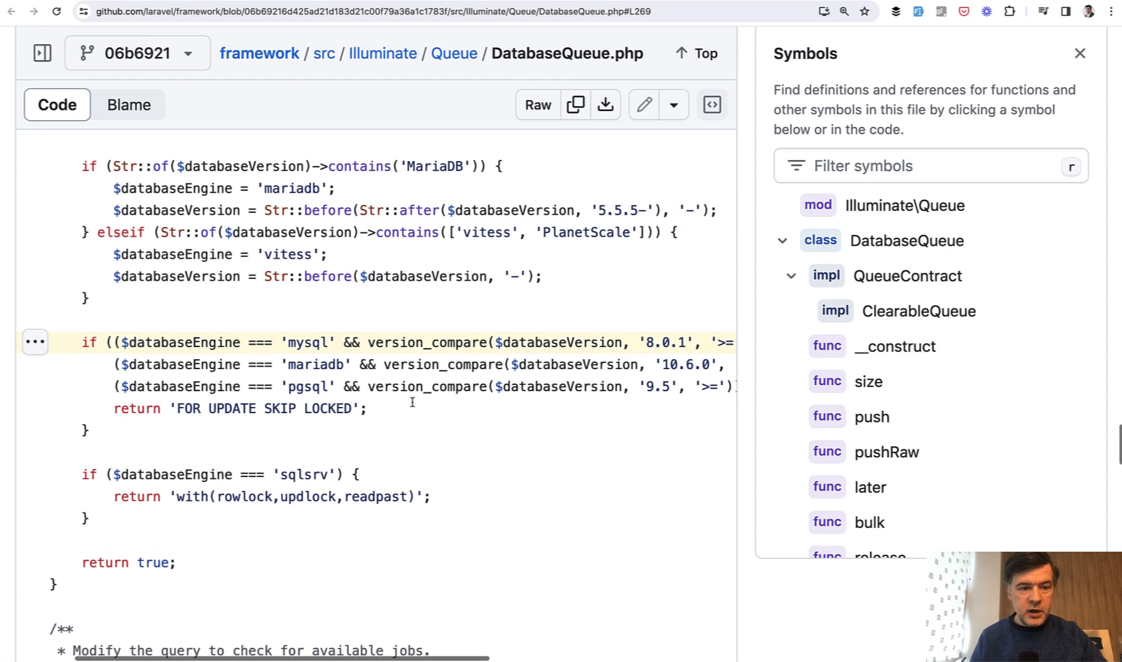
pyautogui.scroll(3)
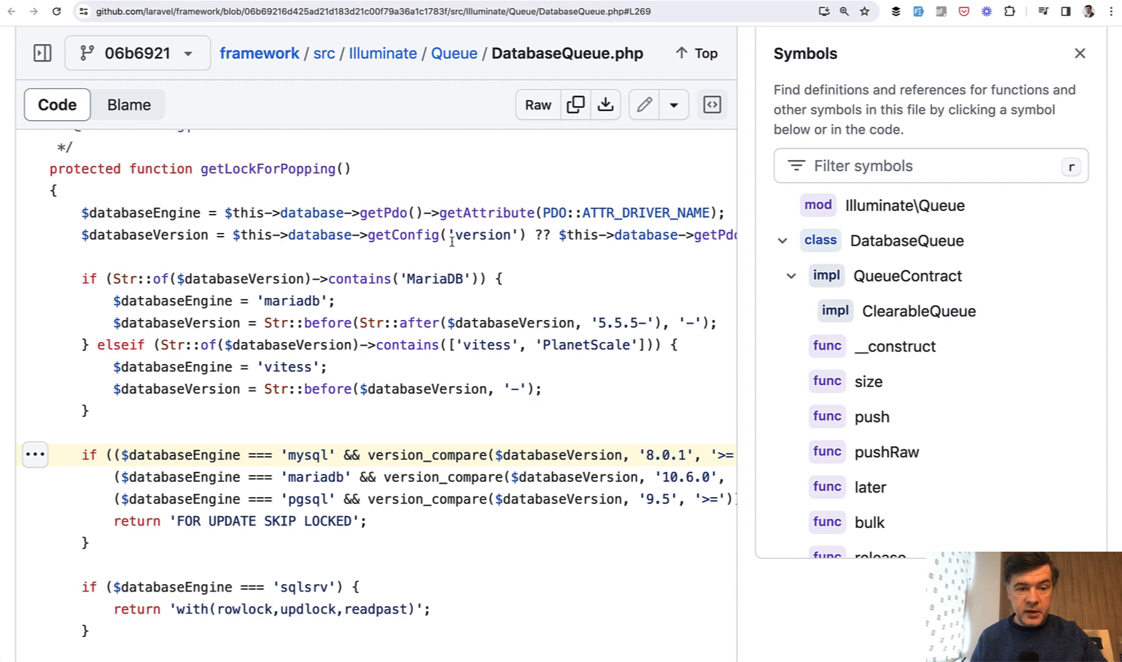
pyautogui.hscroll(3)
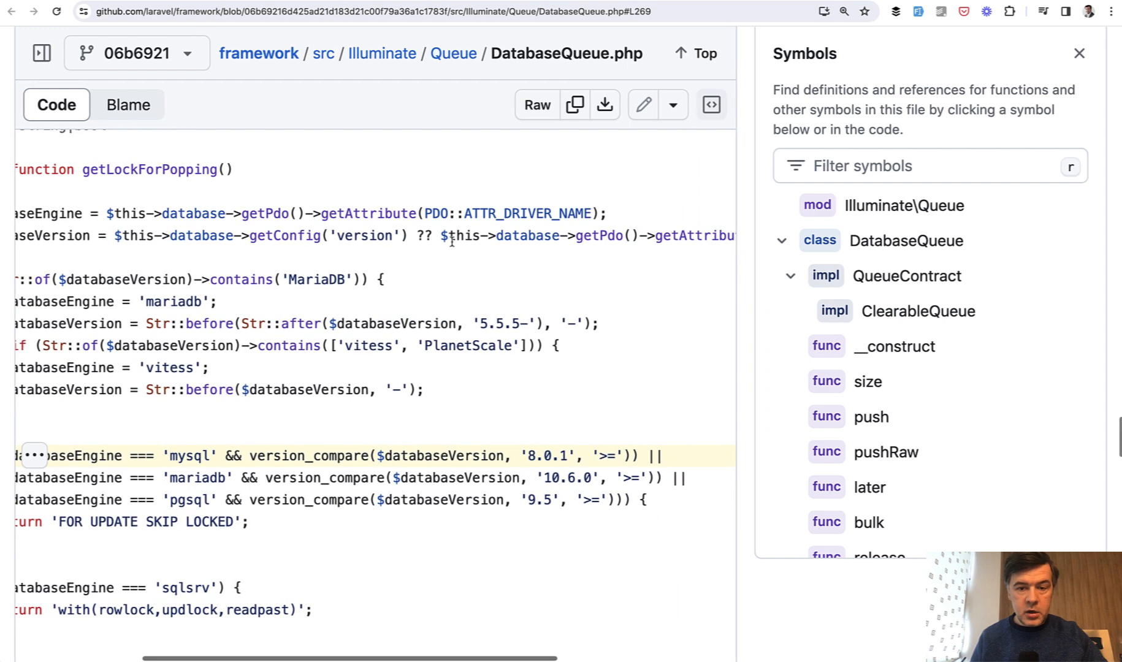
pyautogui.hscroll(3)
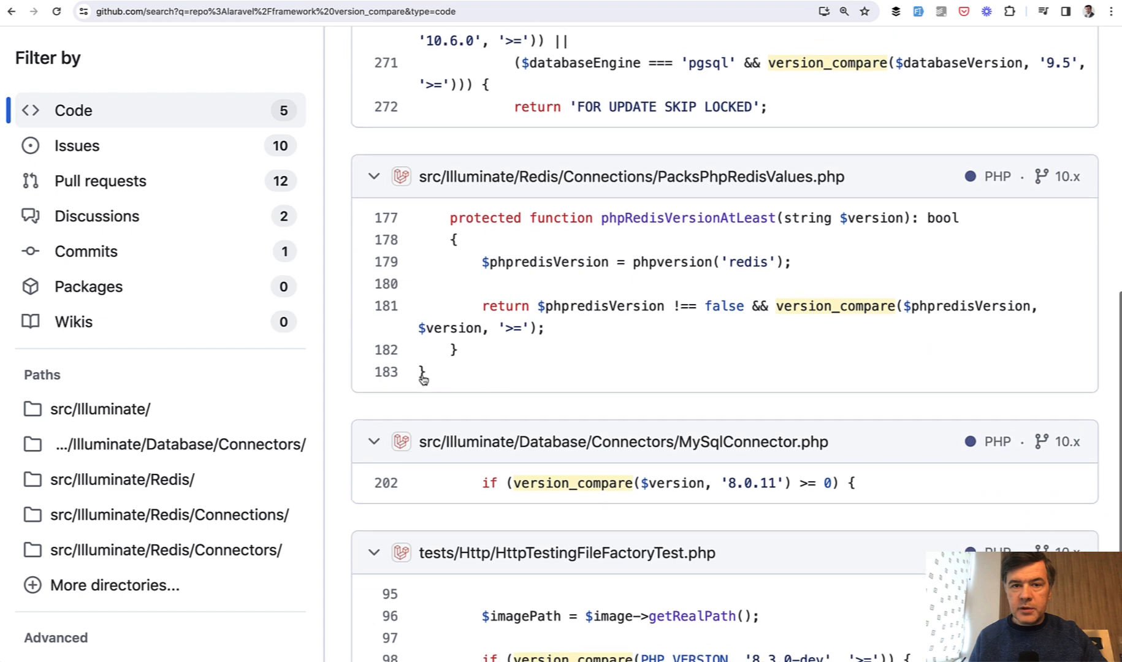
# Step: Scroll down to the remaining matches, including HttpTestingFileFactoryTest.php's PHP_VERSION check
pyautogui.scroll(-3)
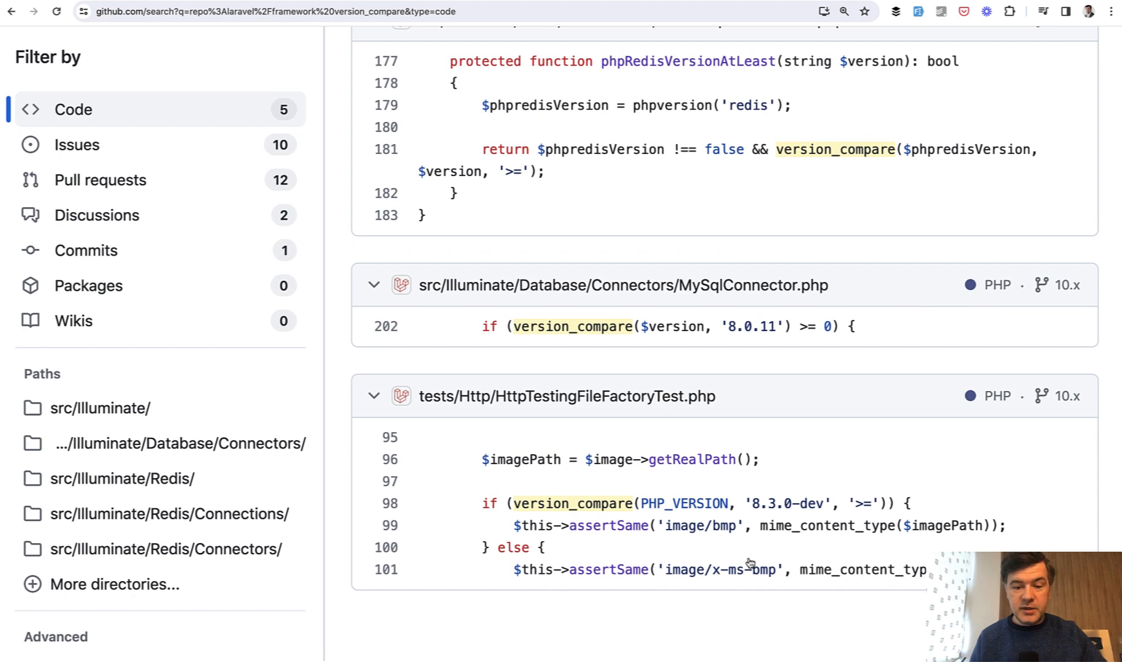
pyautogui.moveTo(740, 560)
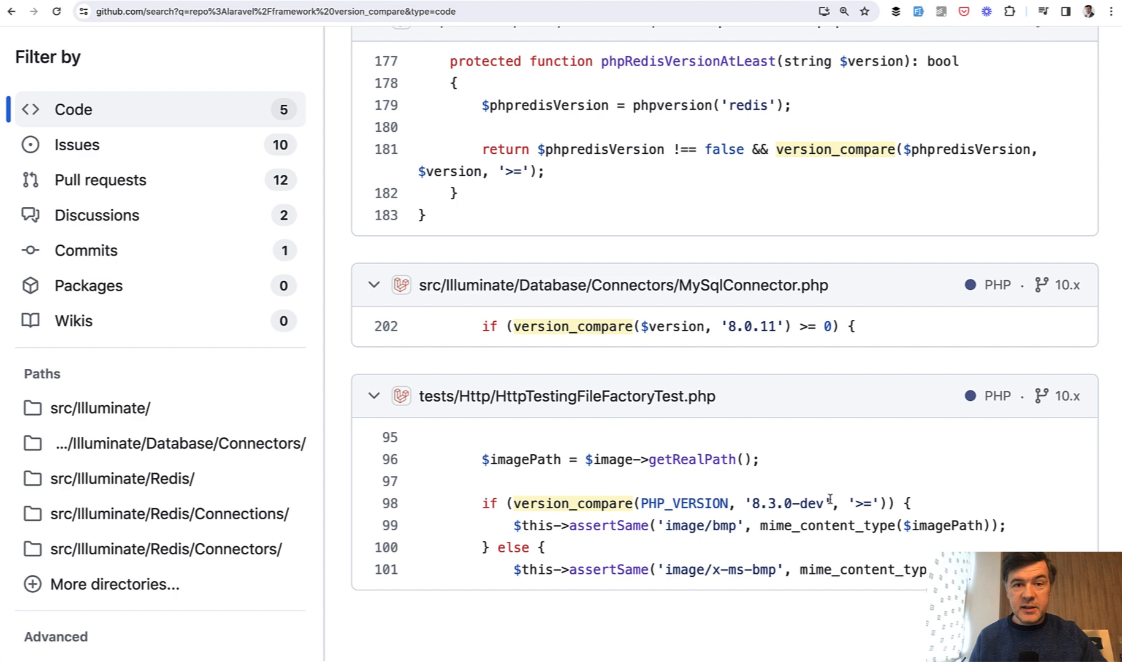
pyautogui.moveTo(779, 605)
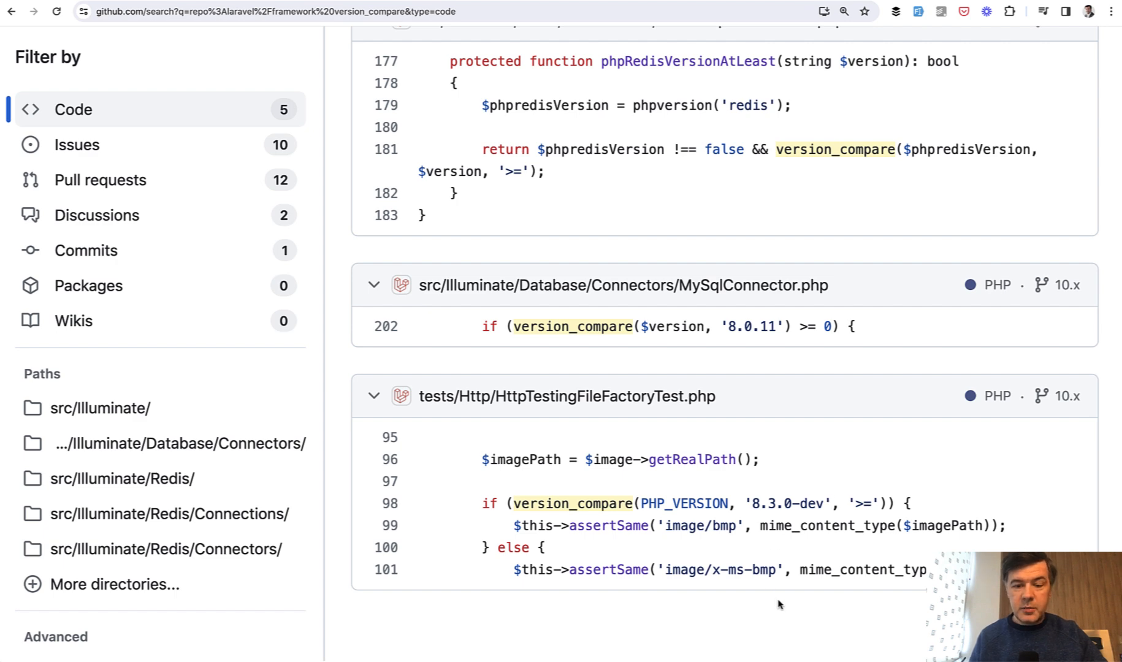
pyautogui.moveTo(603, 521)
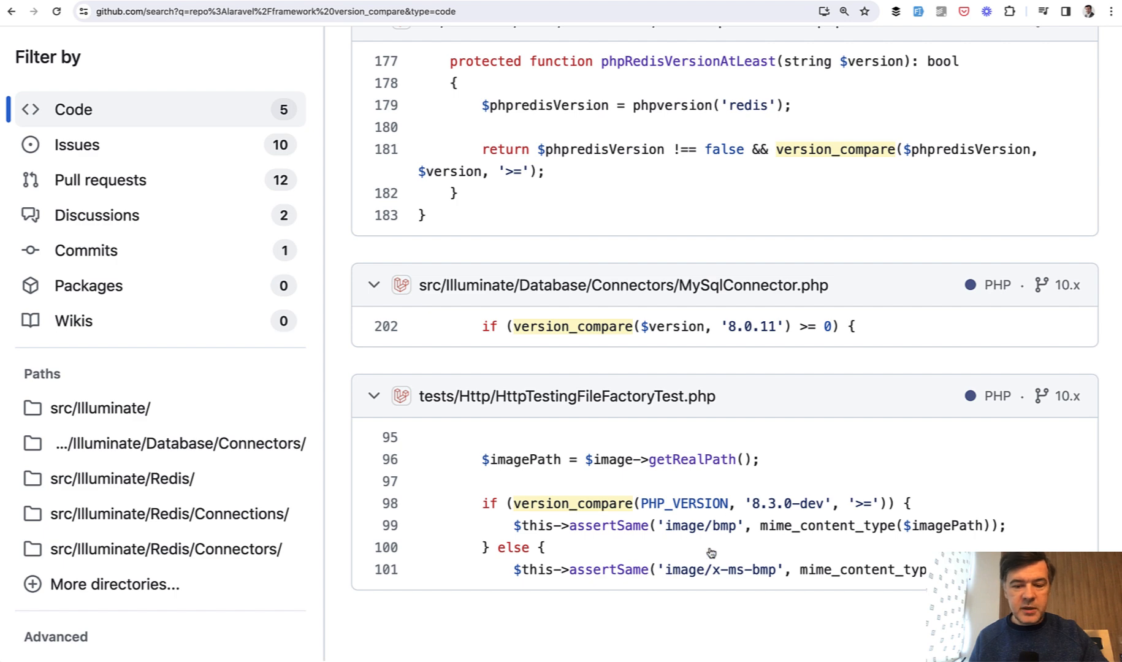
pyautogui.moveTo(610, 558)
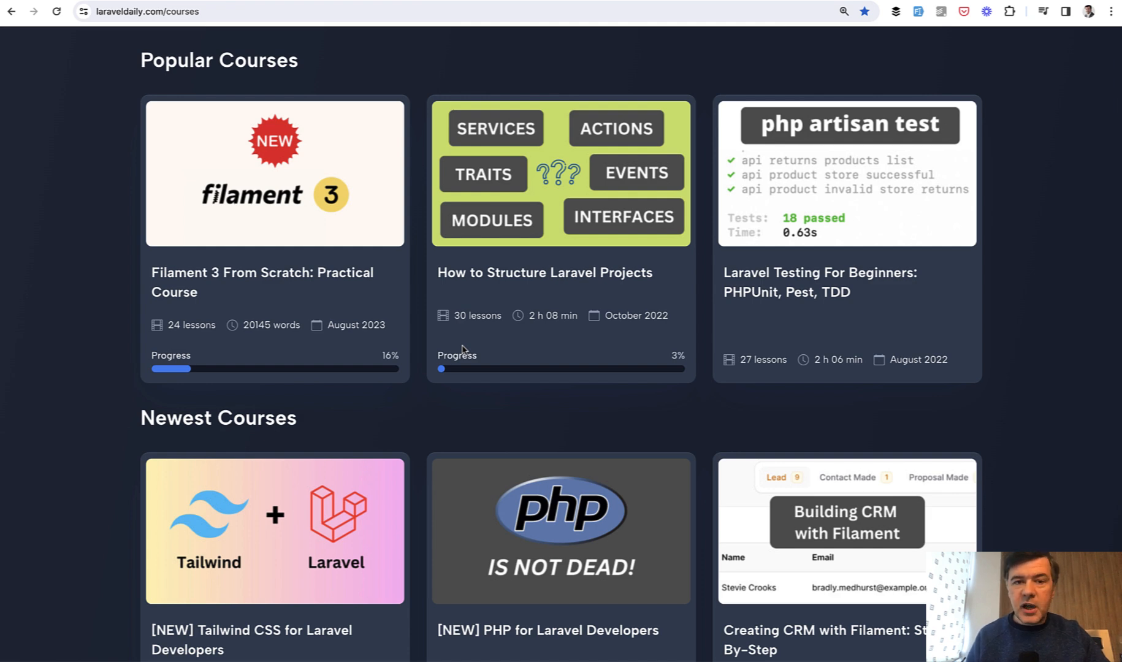
# Step: Scroll down the Laravel Daily courses page to the Newest Courses section
pyautogui.scroll(-3)
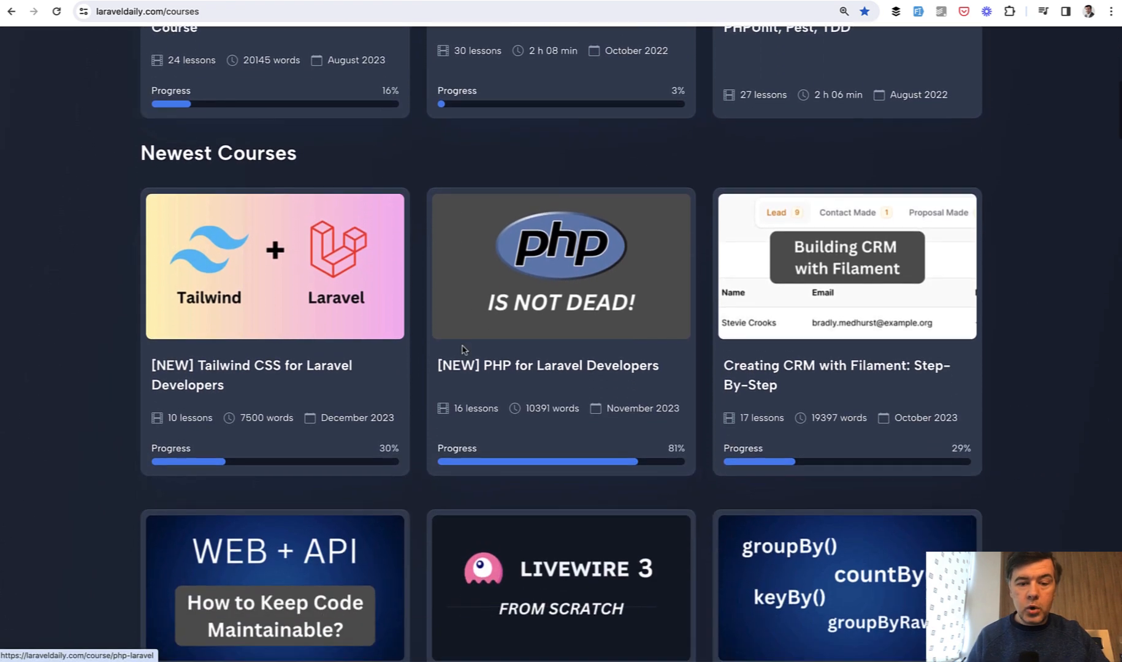
pyautogui.moveTo(533, 210)
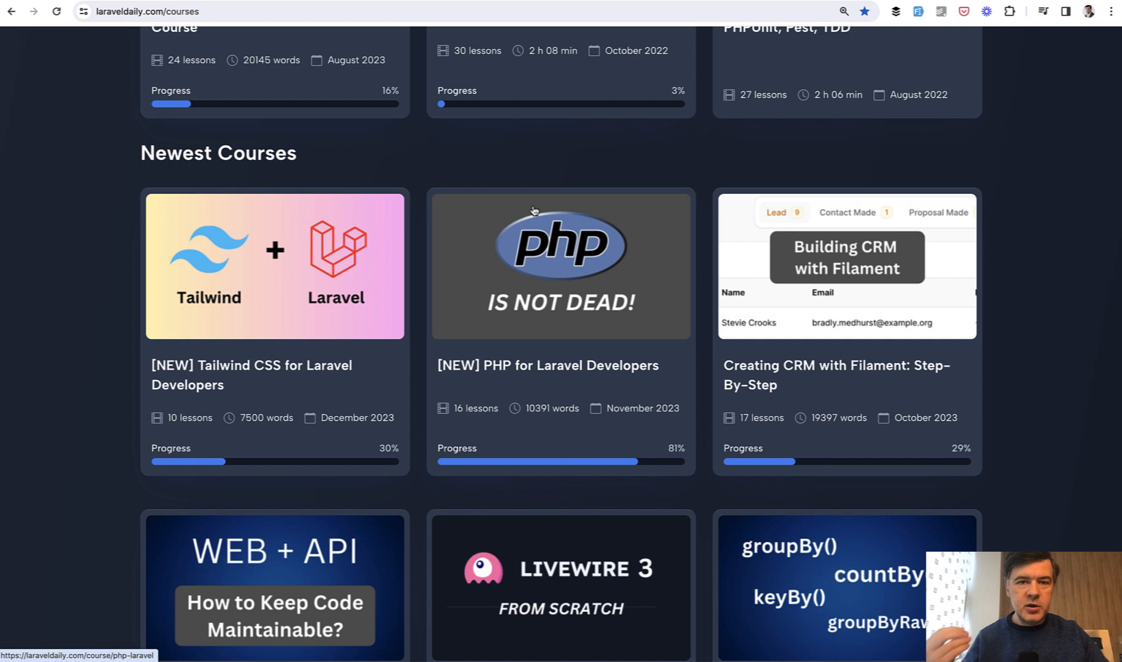
pyautogui.moveTo(499, 246)
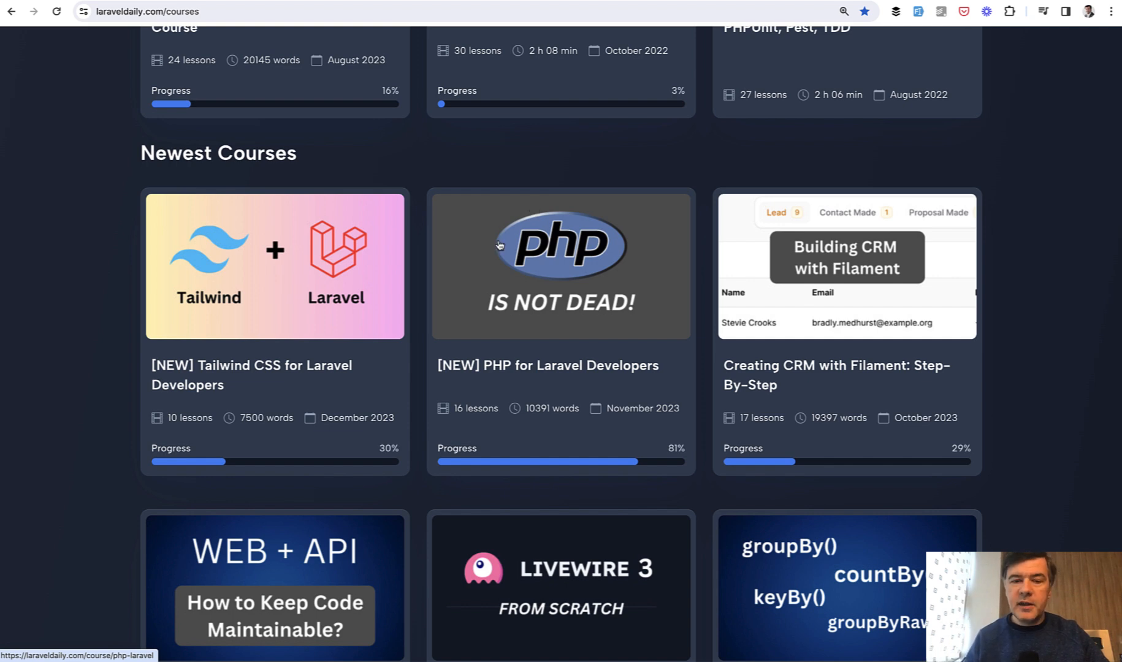
pyautogui.moveTo(501, 270)
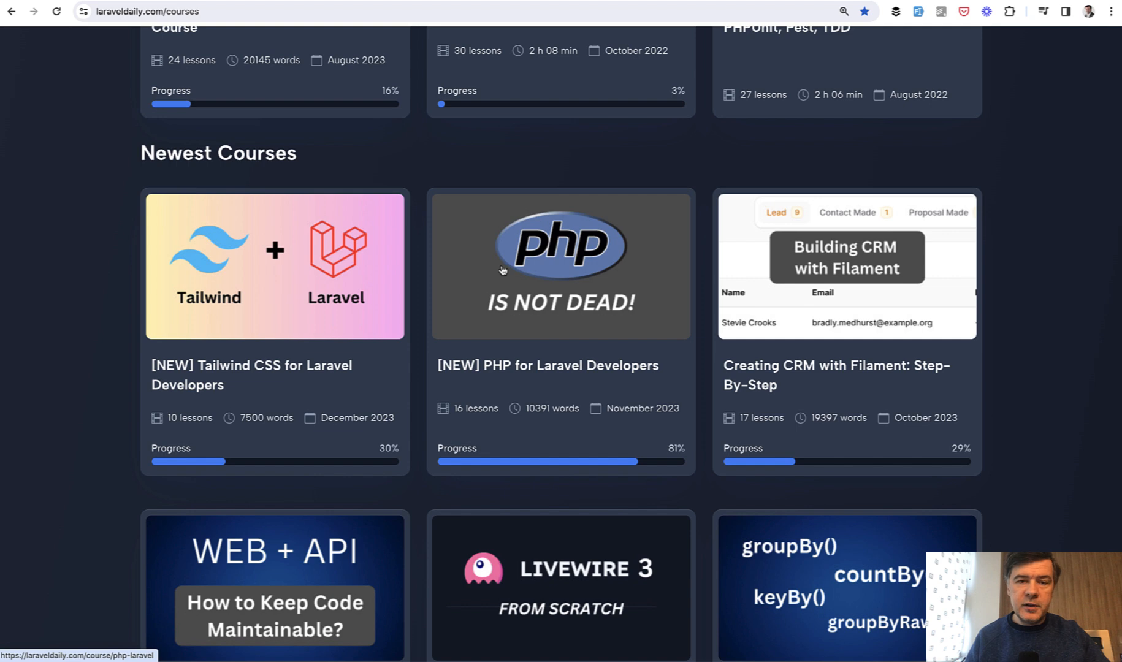